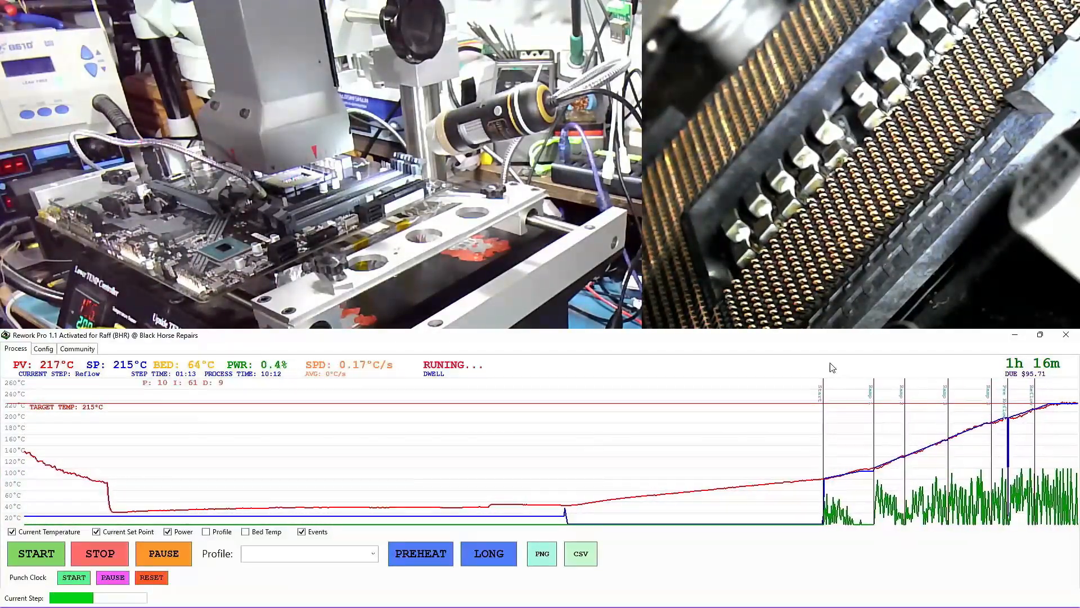
Check the FoxConn reflow step at 215°C, start the profile, then begin preheat toward 185°C.
{"action": "left_click", "coordinate": [43, 348]}
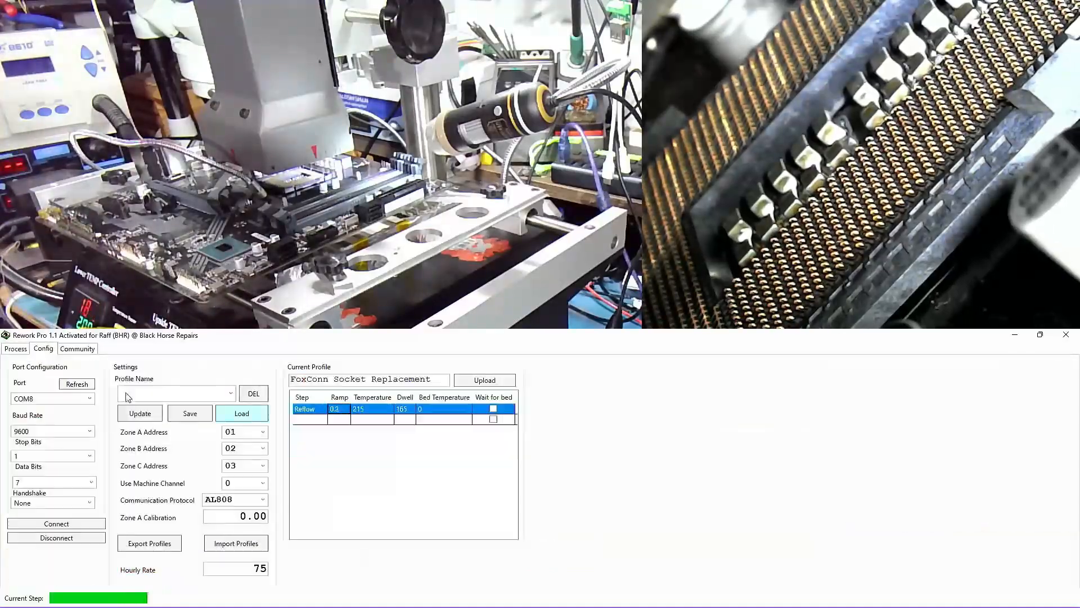
{"action": "left_click", "coordinate": [15, 348]}
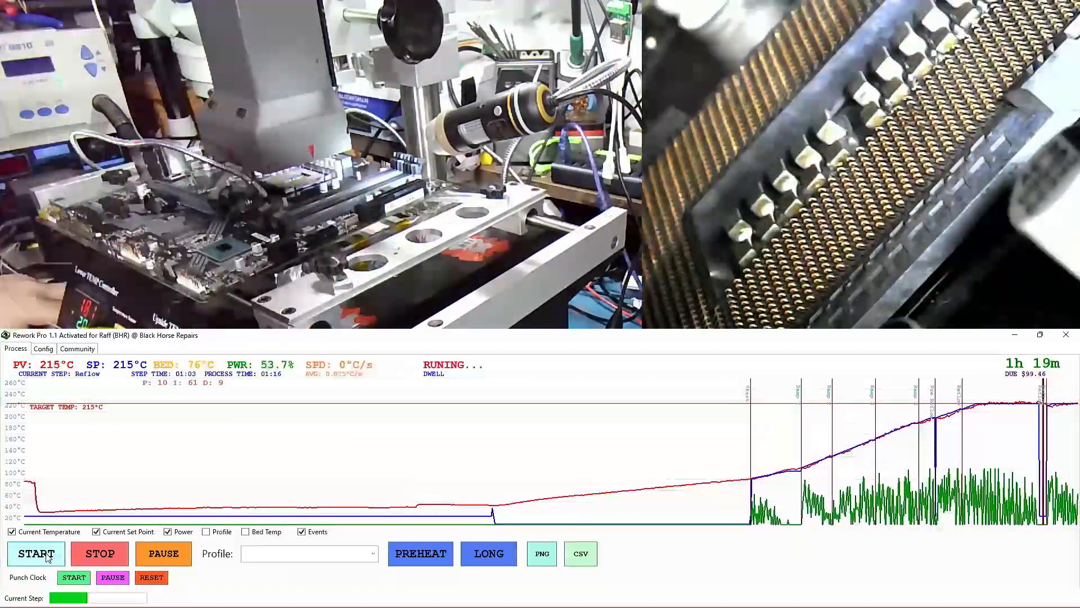
{"action": "left_click", "coordinate": [420, 553]}
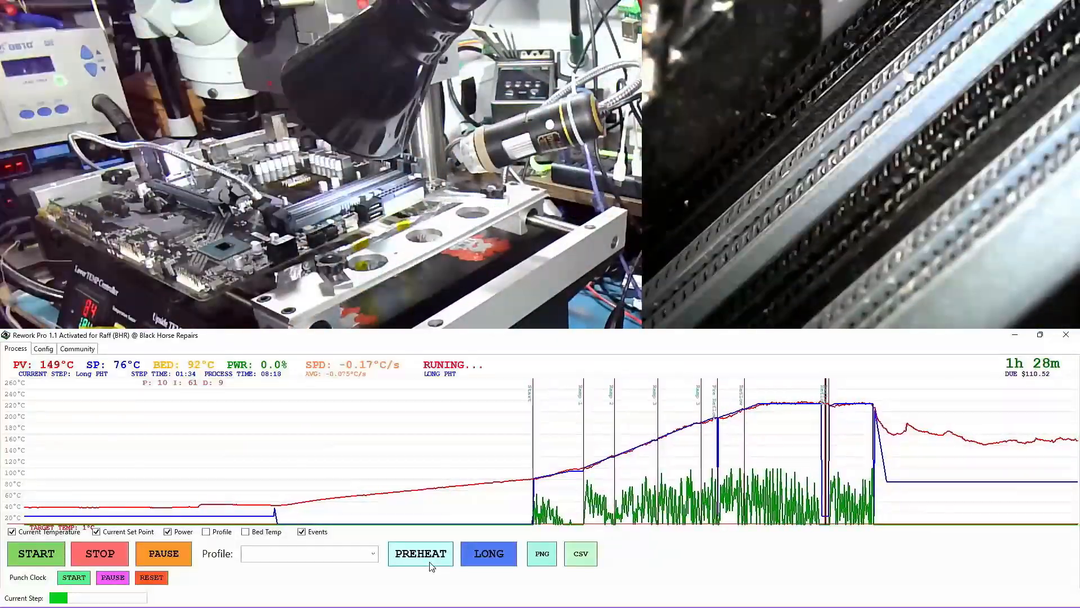
{"action": "left_click", "coordinate": [420, 553]}
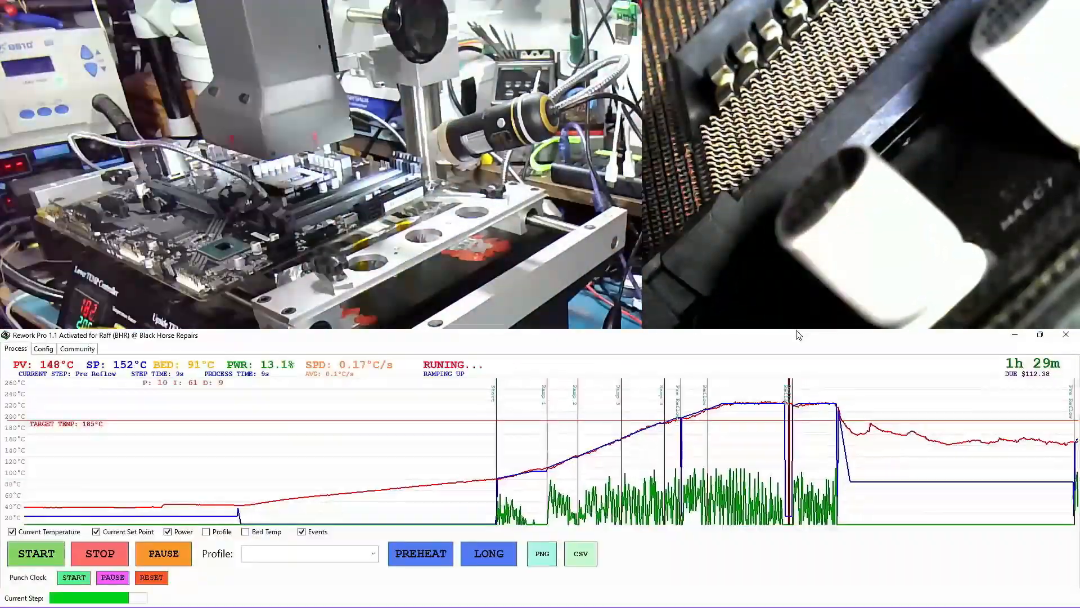